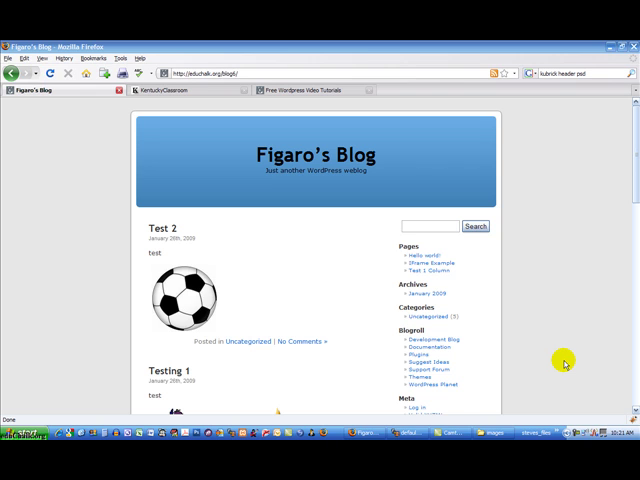
mouse_move(522, 329)
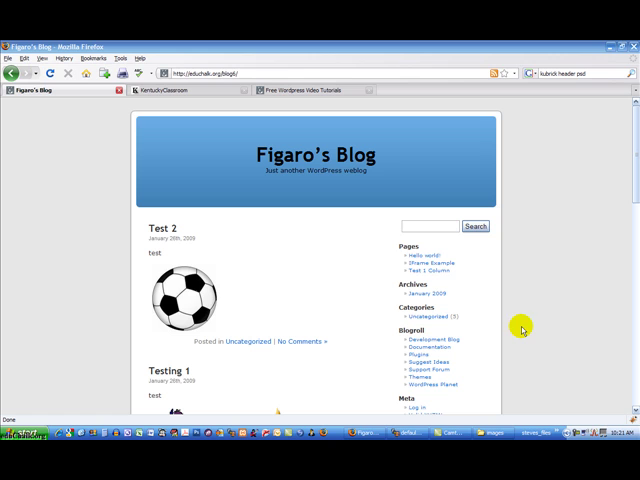
mouse_move(371, 301)
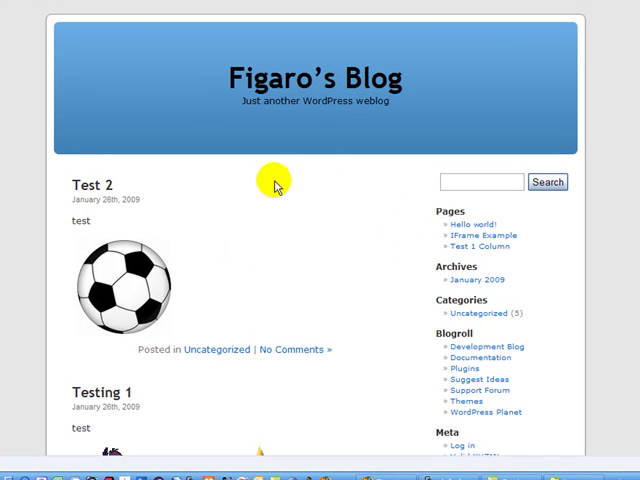
mouse_move(371, 242)
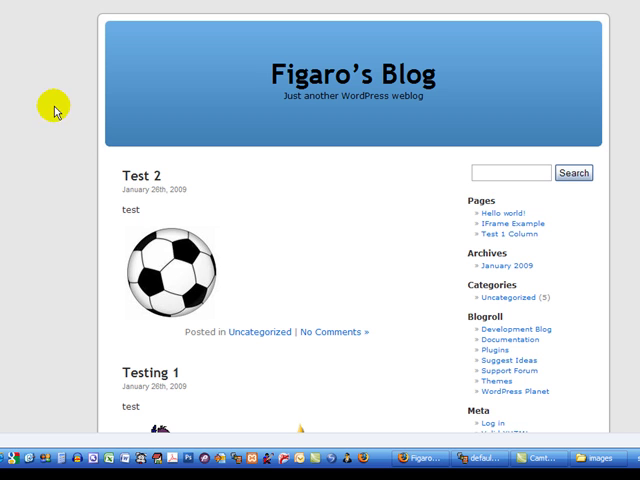
mouse_move(120, 115)
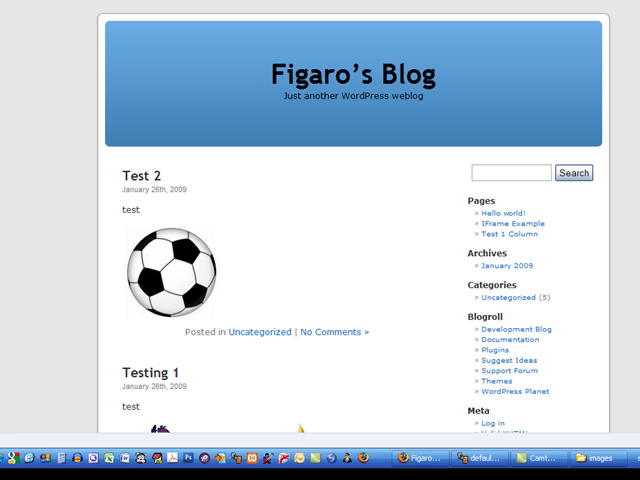
Step: Scroll the WinSCP folder tree down toward the blog6 default theme's images folder
scroll("down", 3)
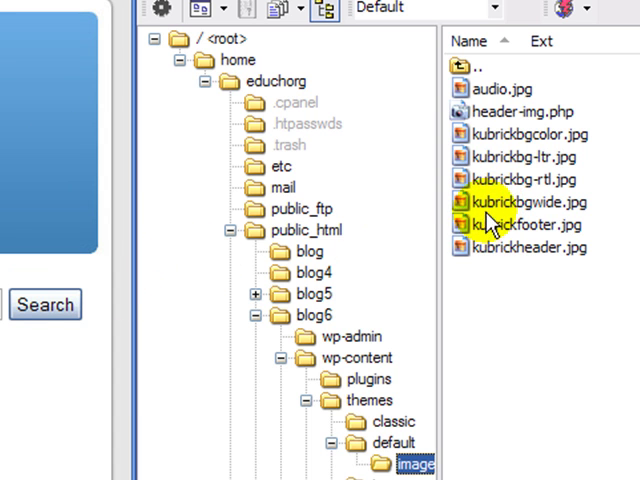
mouse_move(525, 245)
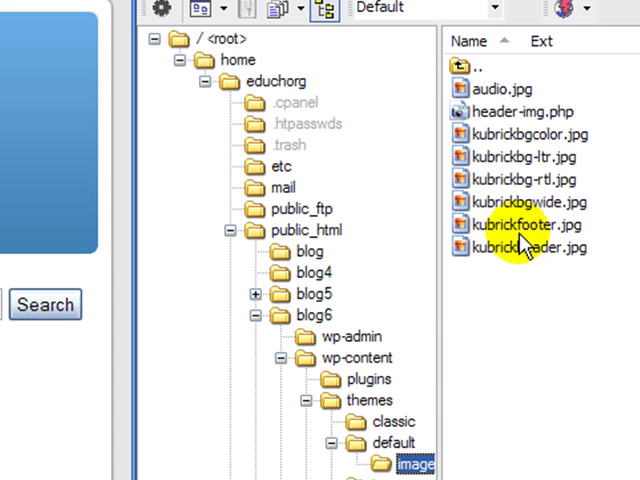
mouse_move(48, 385)
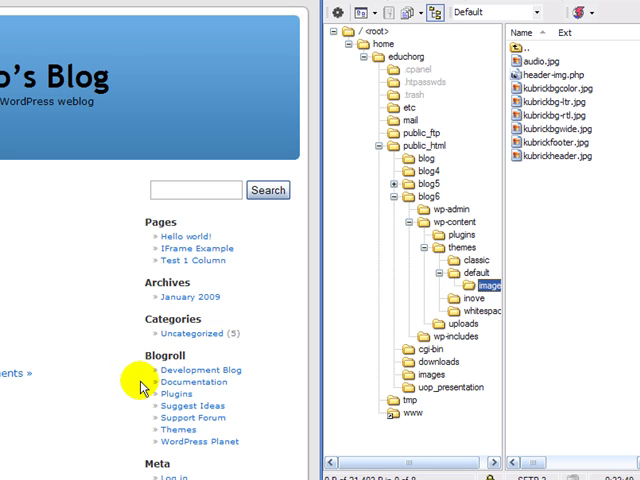
mouse_move(110, 234)
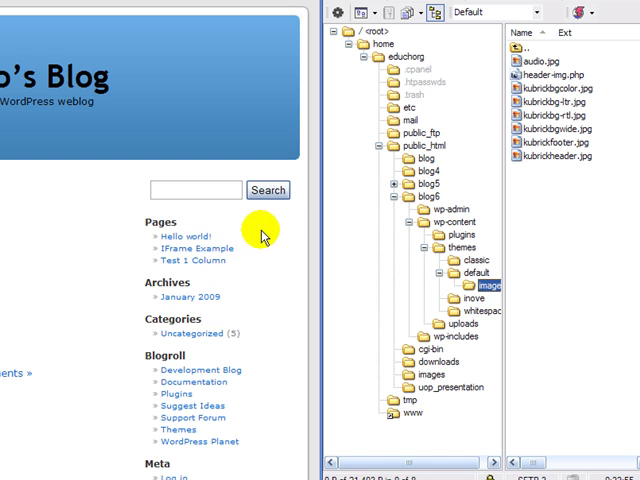
mouse_move(10, 232)
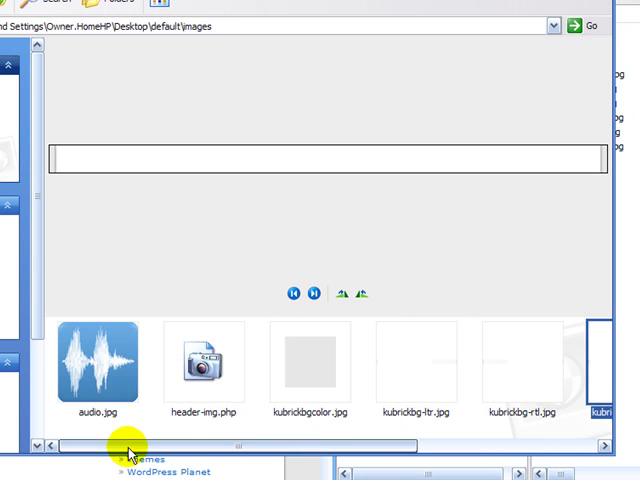
Step: Preview audio.jpg, header-img.php and kubrickbgcolor.jpg in Explorer's Filmstrip view
left_click(98, 365)
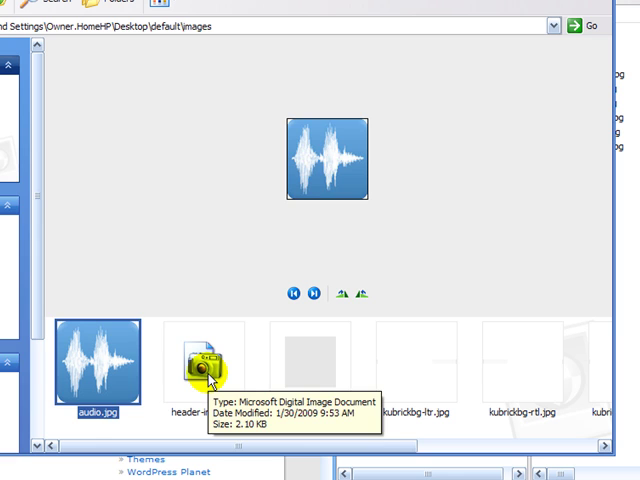
left_click(205, 365)
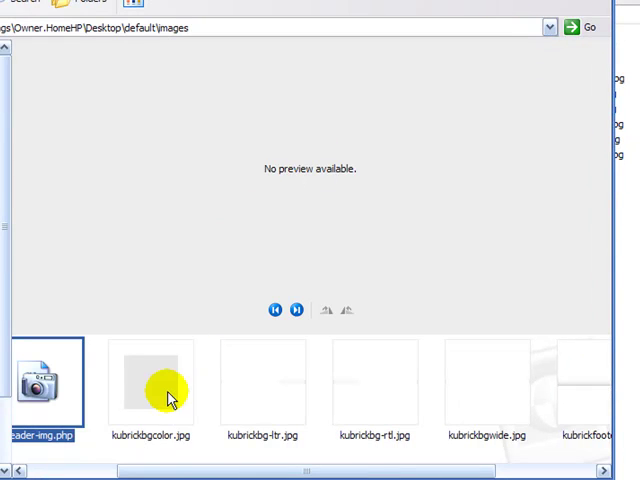
left_click(151, 380)
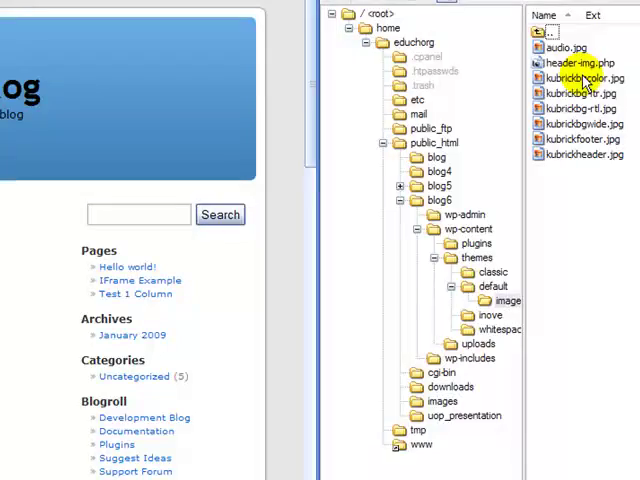
Step: Start renaming kubrickbgcolor.jpg on the server via its context menu's Rename (F2)
right_click(580, 78)
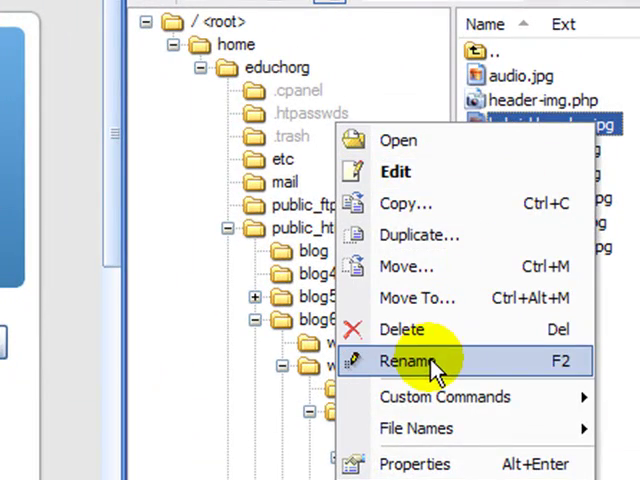
left_click(410, 361)
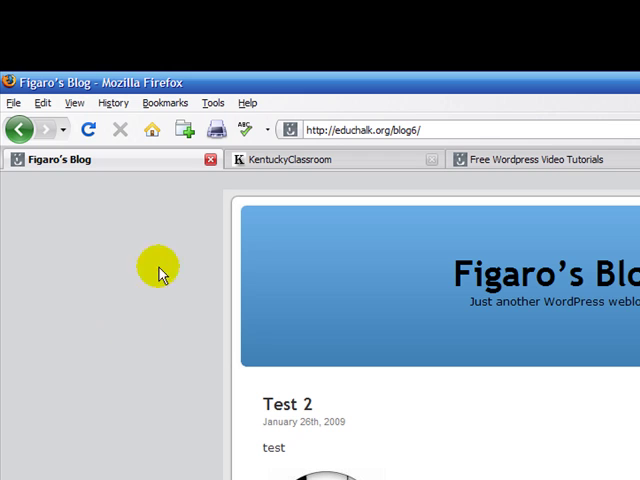
mouse_move(232, 278)
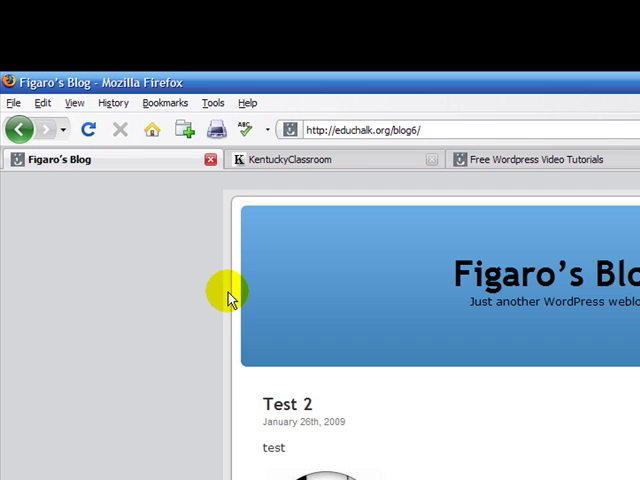
mouse_move(585, 445)
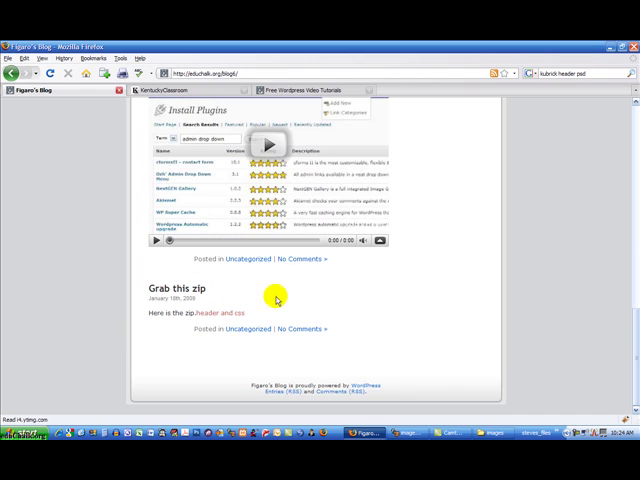
mouse_move(145, 399)
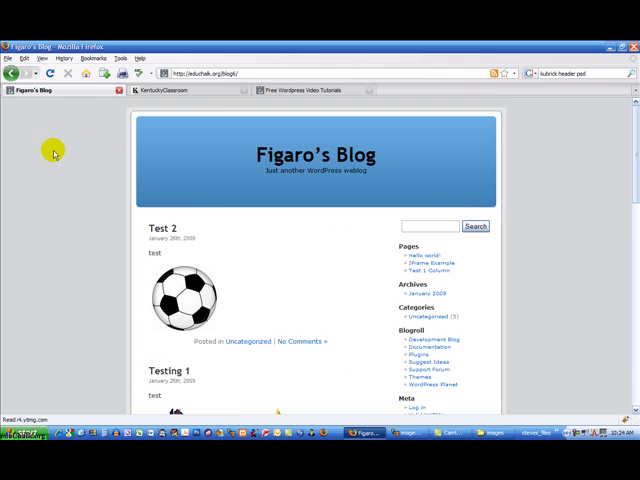
mouse_move(38, 160)
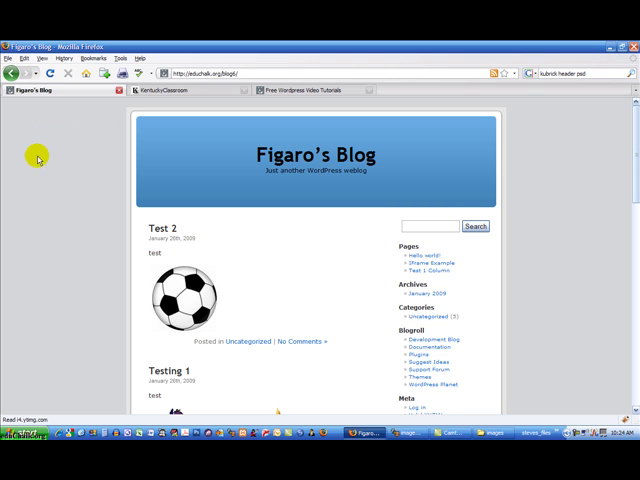
mouse_move(41, 188)
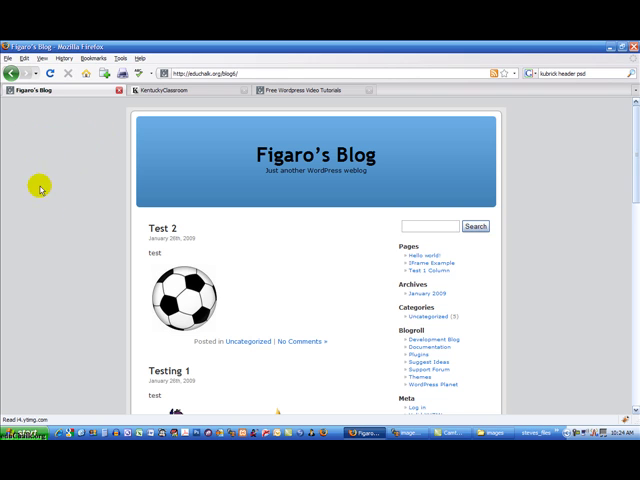
mouse_move(131, 171)
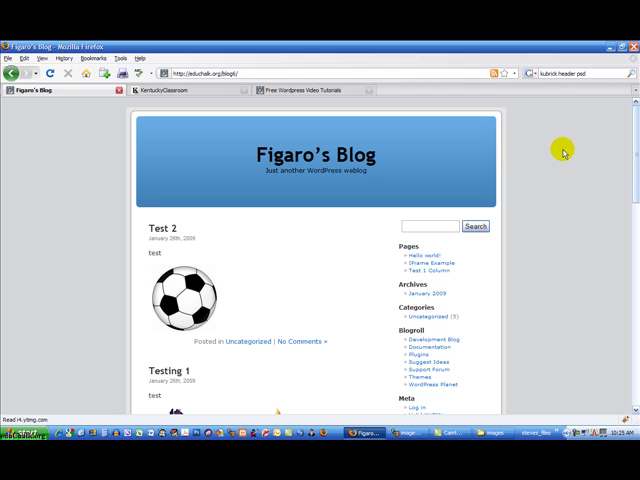
mouse_move(581, 128)
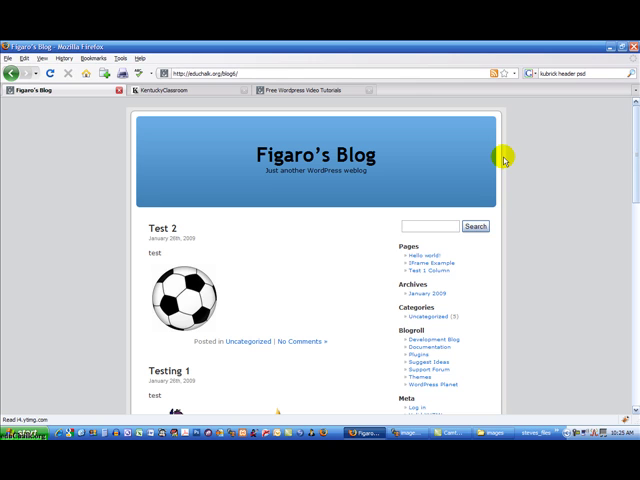
mouse_move(558, 162)
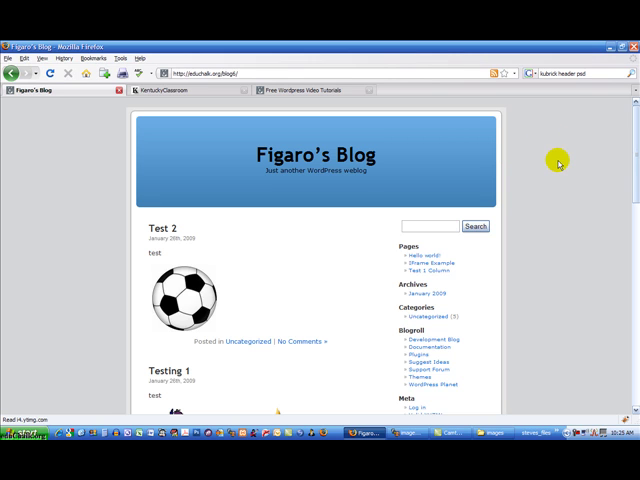
mouse_move(560, 160)
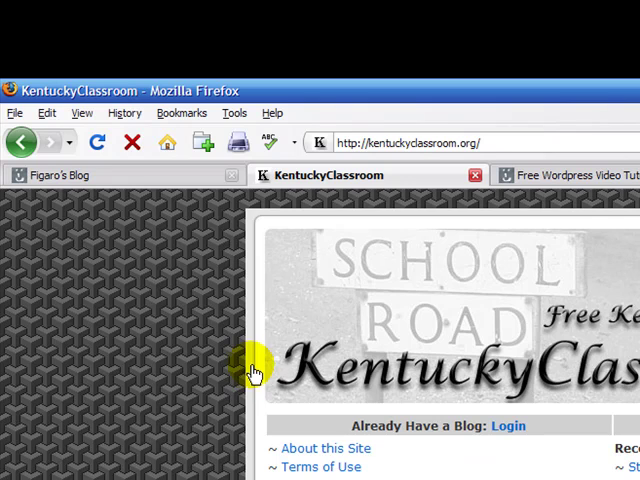
mouse_move(250, 378)
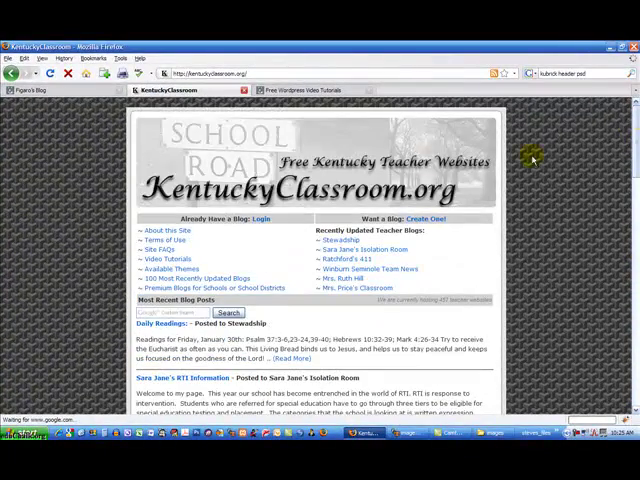
mouse_move(97, 198)
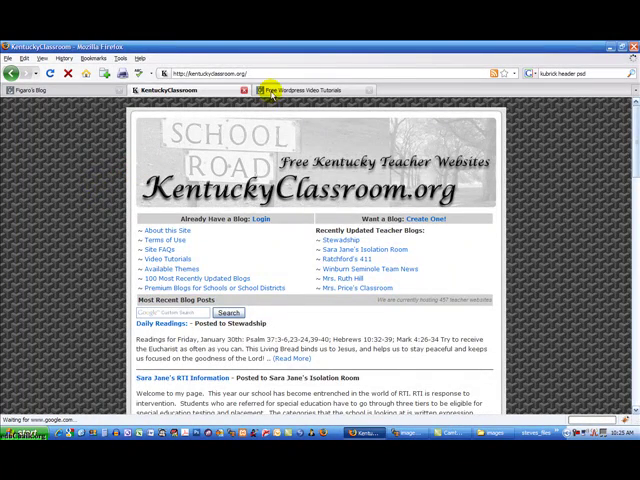
Step: Switch Firefox to the Free Wordpress Video Tutorials tab showing the educhalk blog
left_click(300, 89)
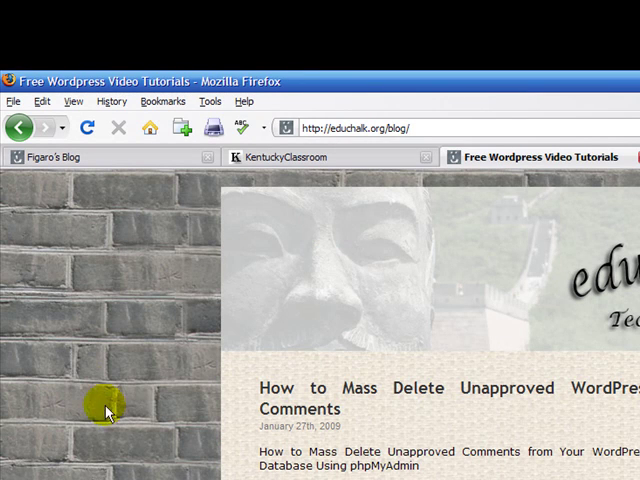
mouse_move(217, 333)
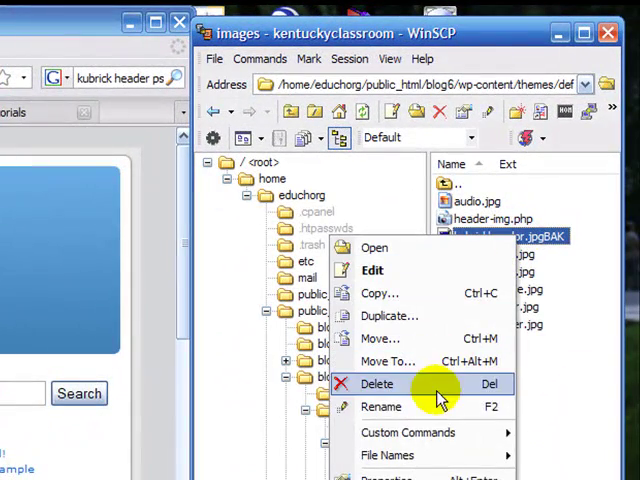
left_click(381, 406)
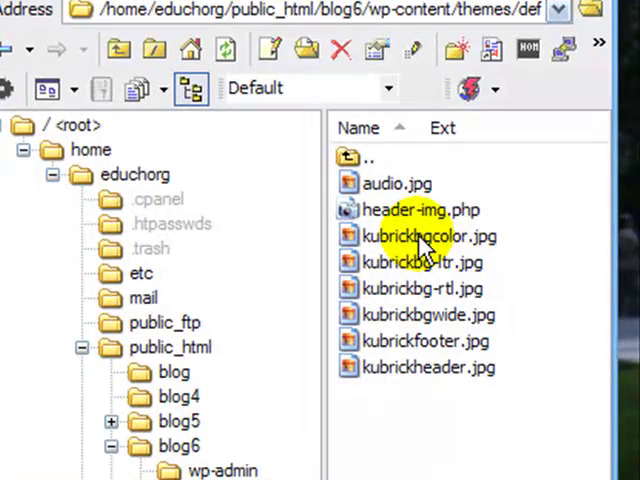
left_click(420, 262)
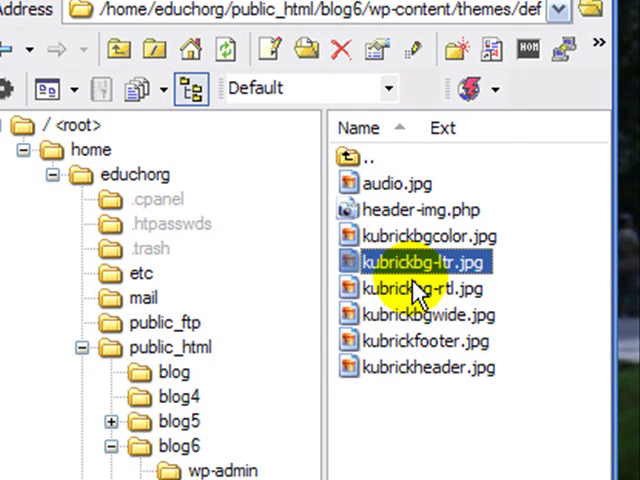
mouse_move(450, 280)
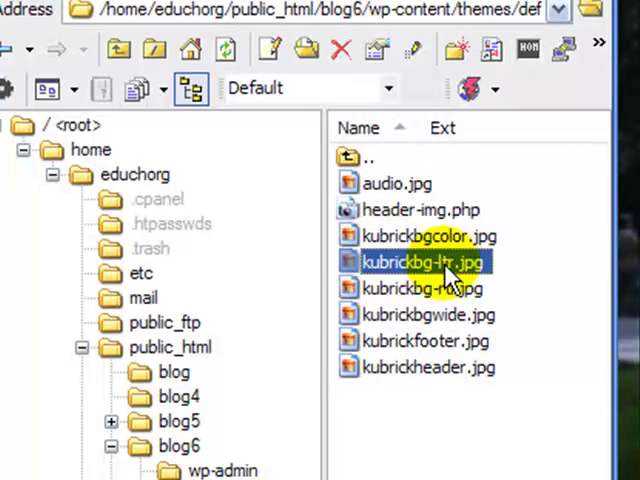
left_click(425, 288)
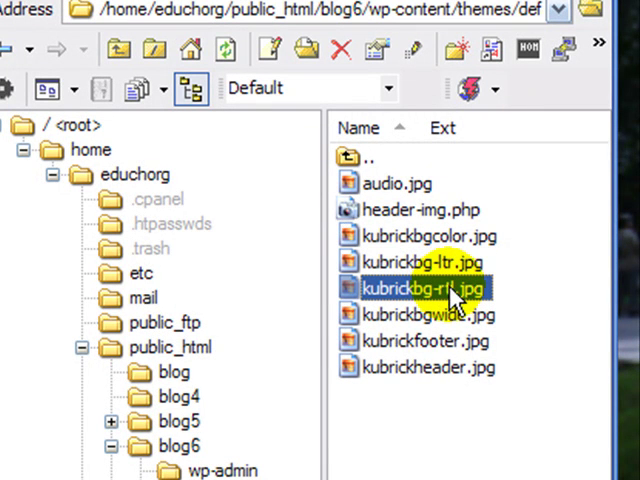
left_click(420, 262)
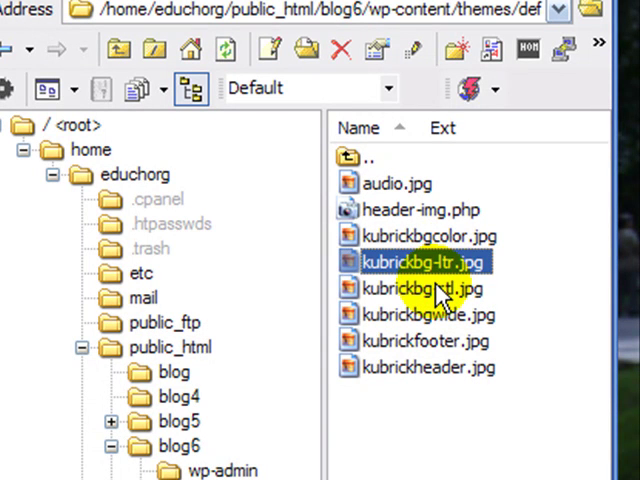
left_click(419, 288)
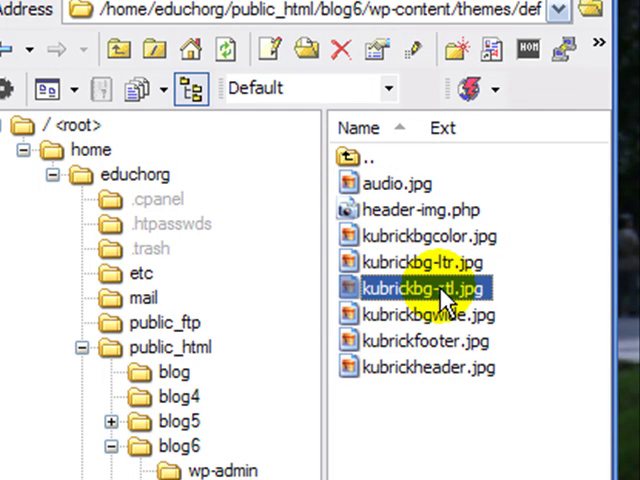
left_click(420, 262)
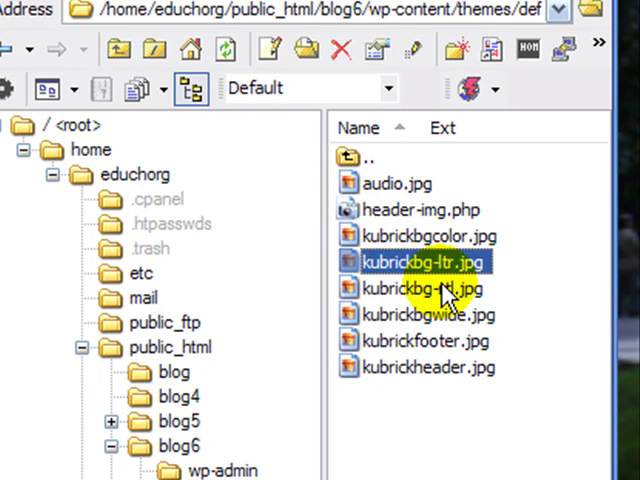
left_click(424, 288)
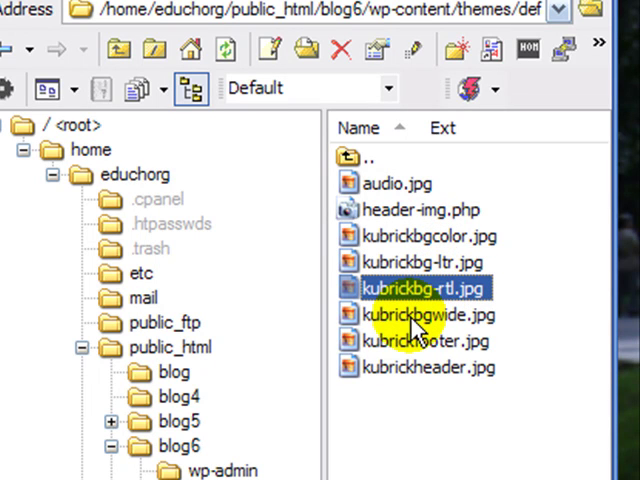
left_click(428, 314)
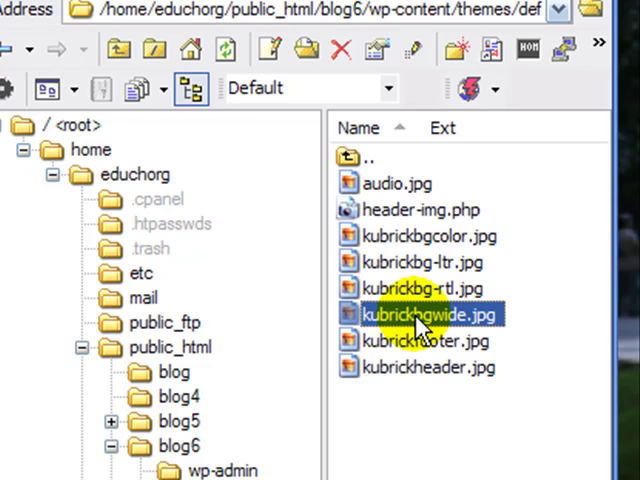
mouse_move(420, 330)
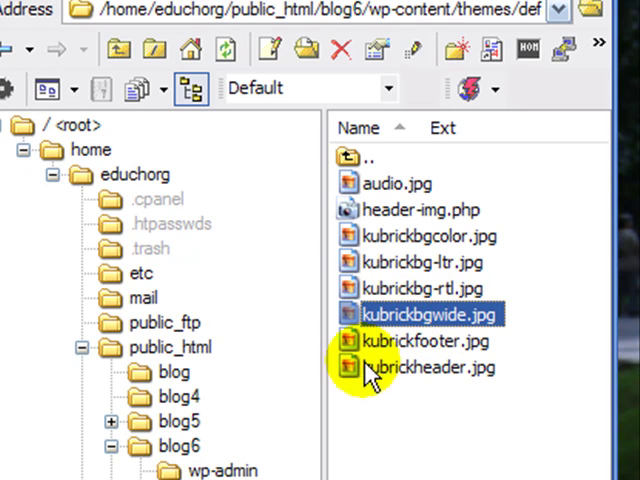
mouse_move(370, 375)
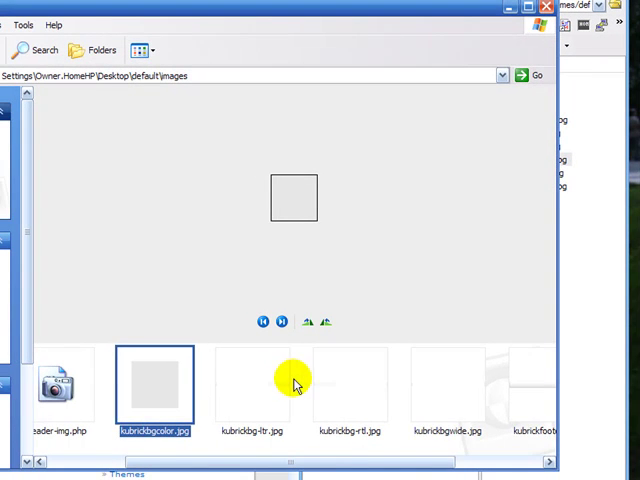
Step: Preview kubrickbgwide.jpg from the local Desktop\default\images folder
left_click(448, 388)
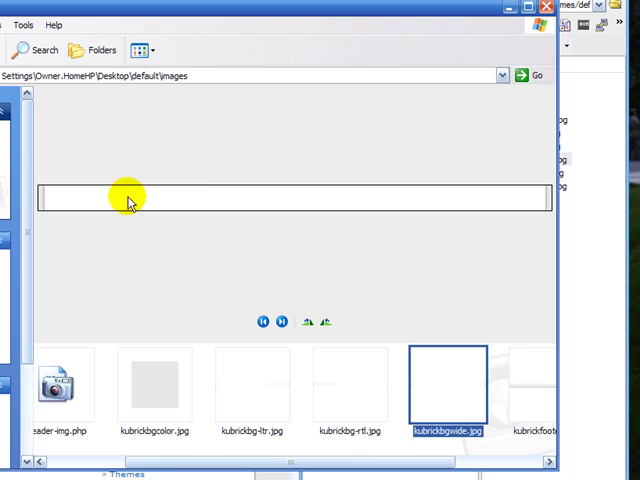
mouse_move(470, 210)
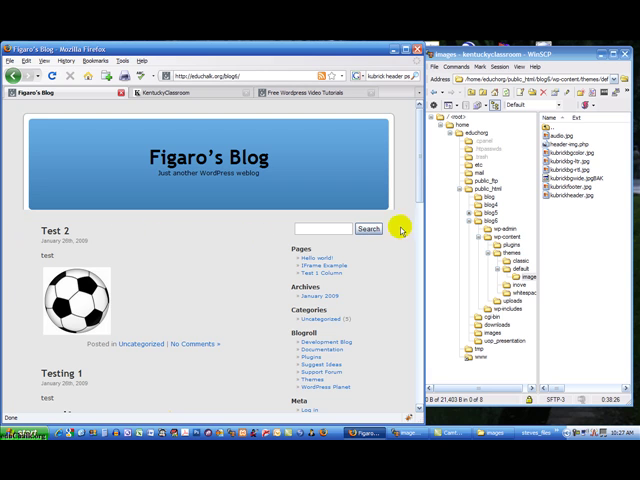
Step: Scroll down Figaro's Blog to see the page with kubrickbgwide.jpg renamed to BAK
scroll("down", 3)
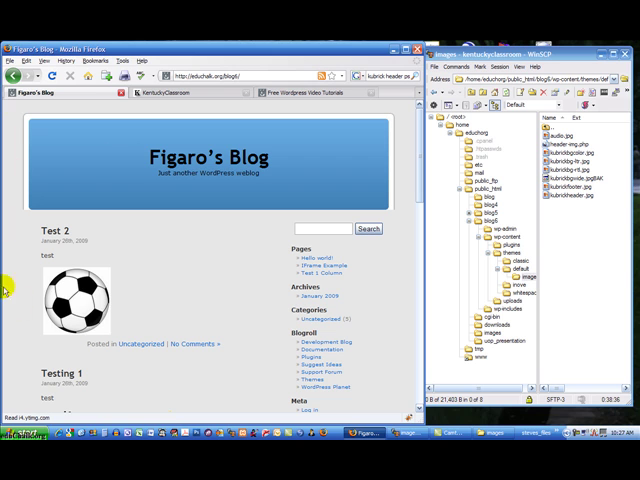
mouse_move(339, 287)
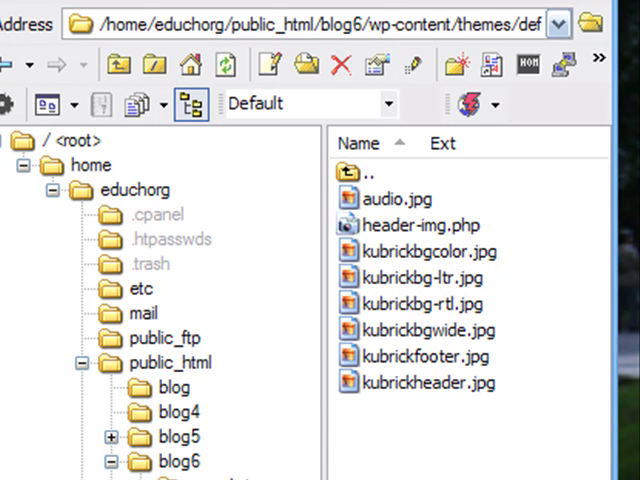
Step: Preview kubrickbg-rtl.jpg and then kubrickbgwide.jpg in the Filmstrip view
left_click(430, 330)
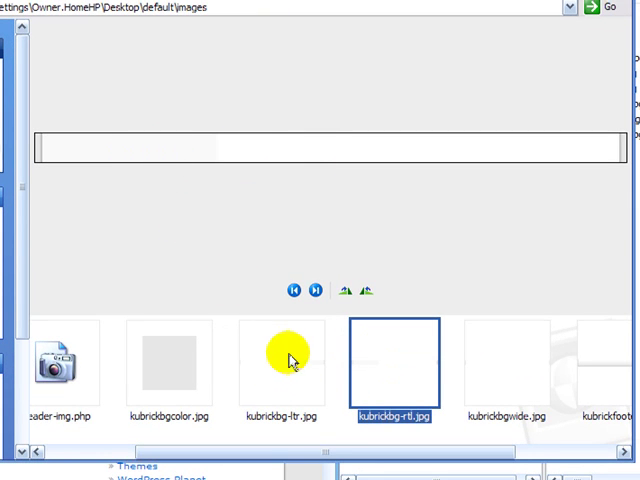
left_click(513, 363)
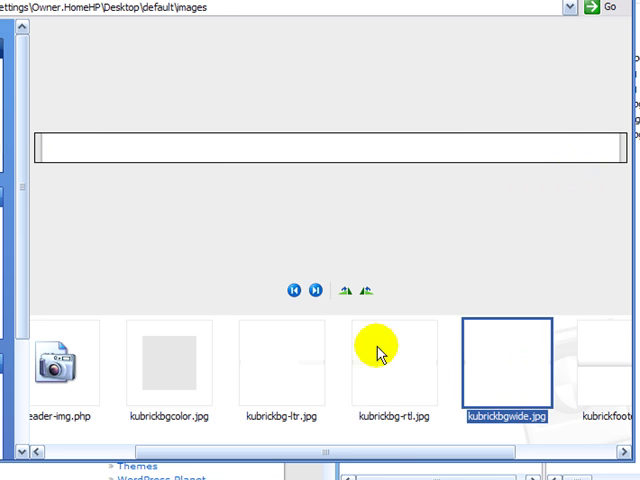
mouse_move(500, 160)
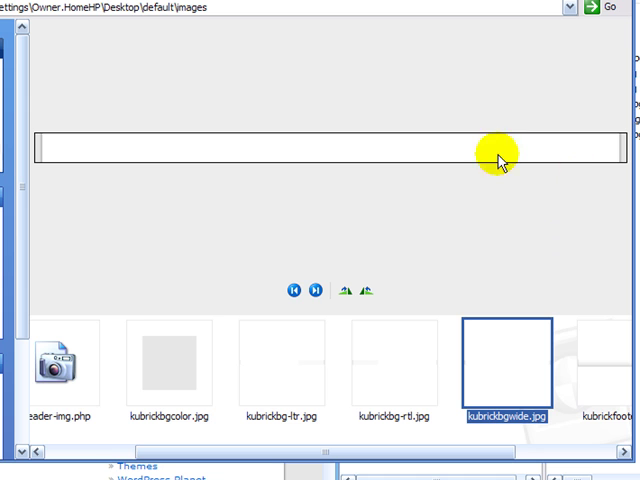
mouse_move(290, 360)
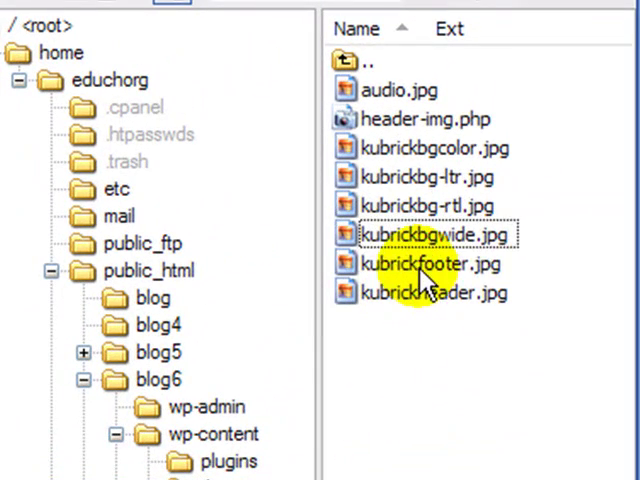
Step: Select kubrickfooter.jpg in WinSCP and right-click the blog footer area in Firefox
left_click(428, 264)
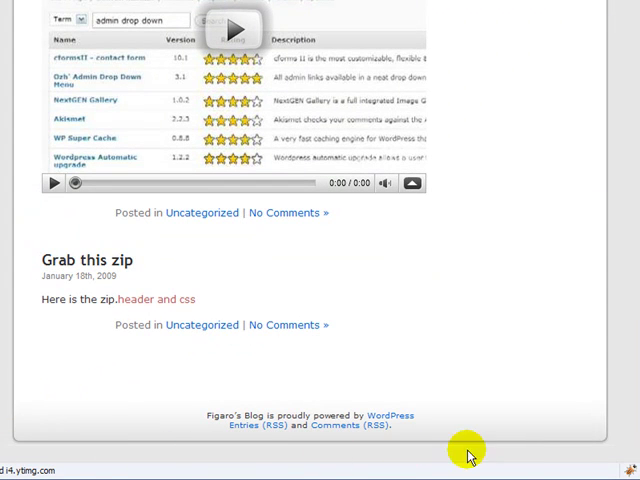
mouse_move(20, 440)
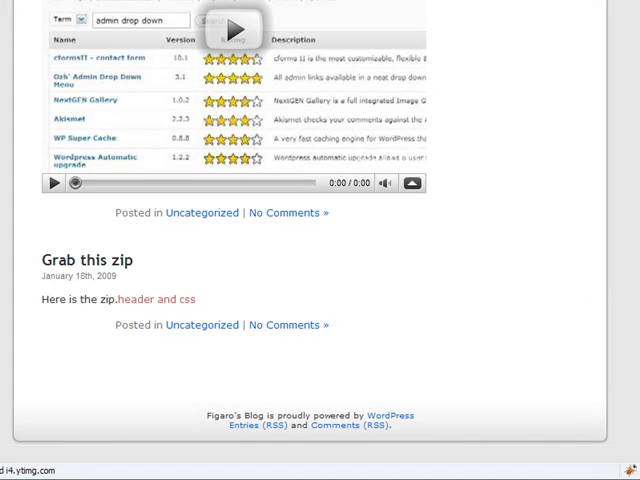
right_click(545, 163)
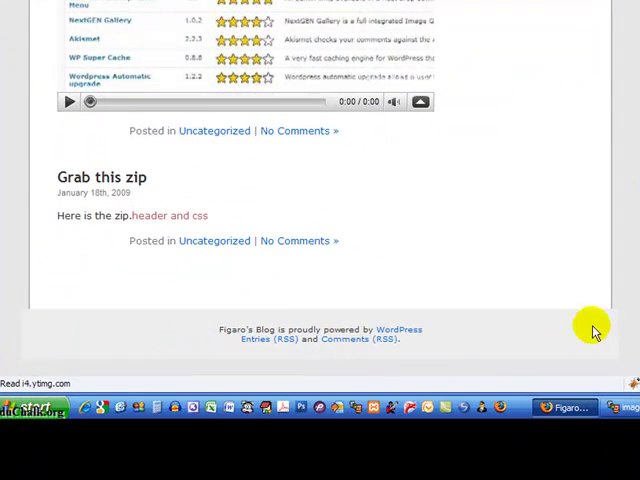
mouse_move(62, 345)
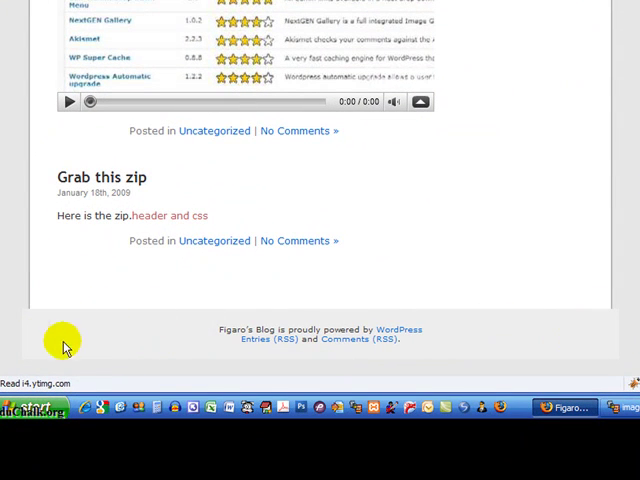
mouse_move(103, 333)
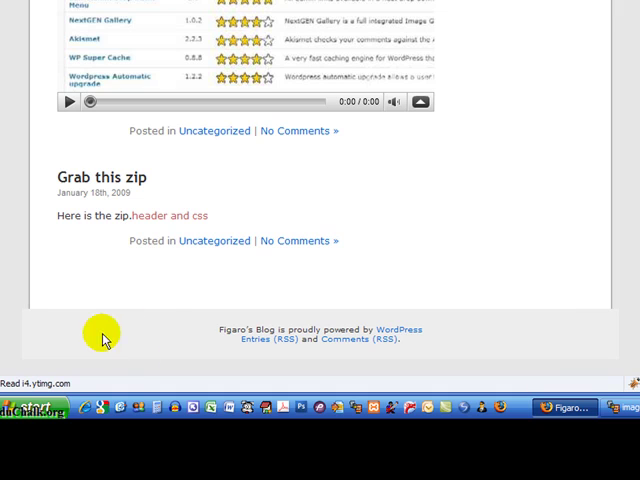
mouse_move(588, 332)
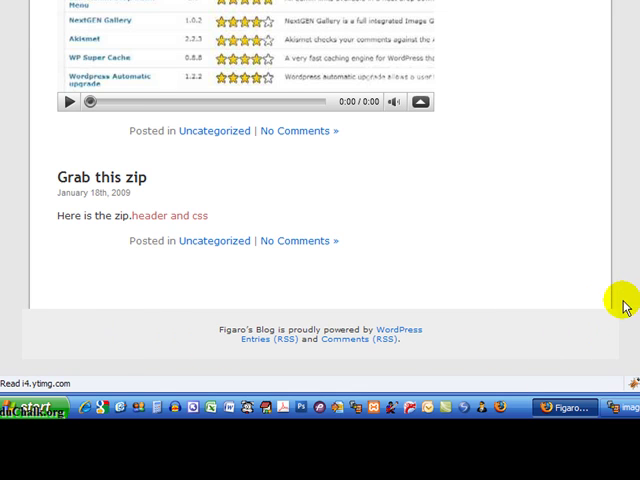
mouse_move(616, 328)
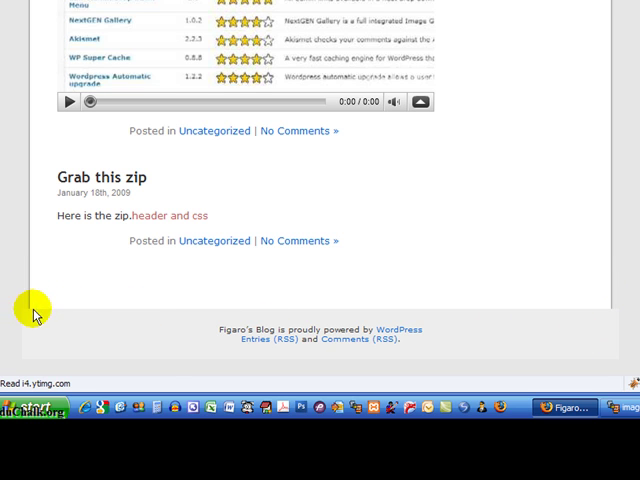
mouse_move(28, 313)
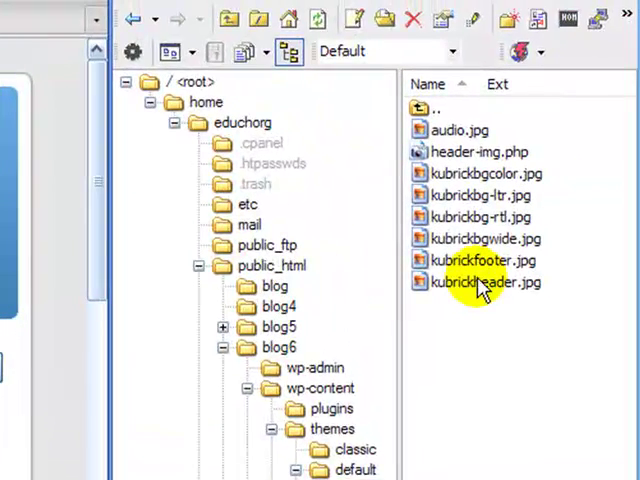
Step: Bring up the context menu on kubrickheader.jpg to rename it with a BAK suffix
right_click(490, 283)
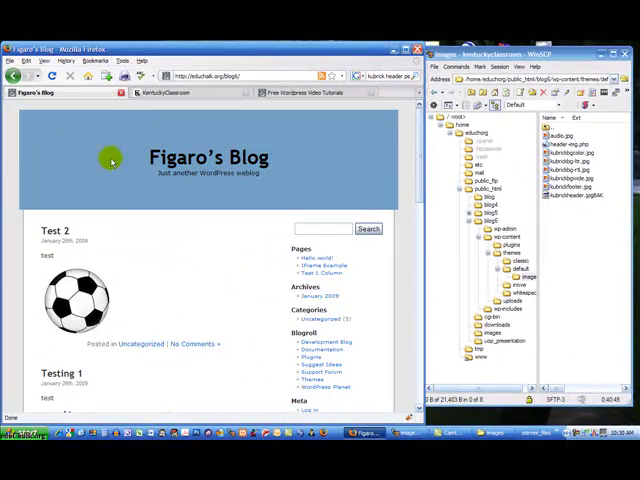
mouse_move(369, 192)
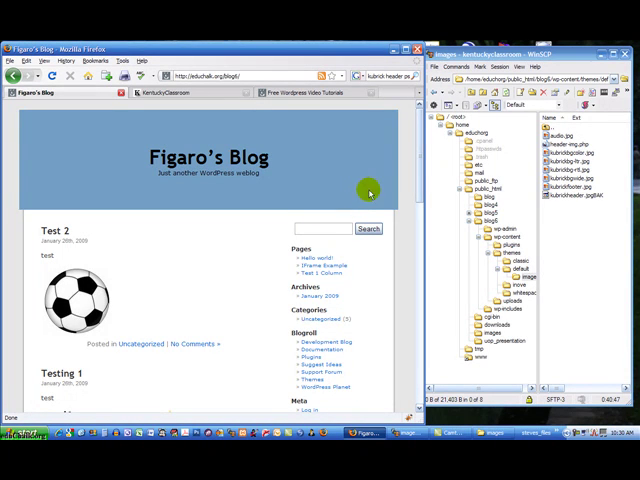
mouse_move(95, 131)
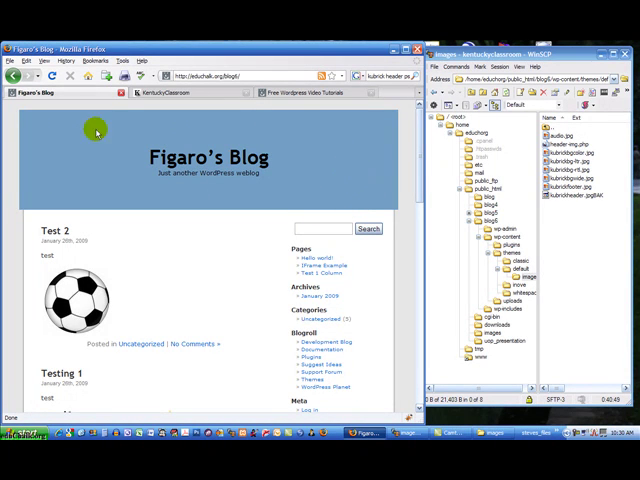
mouse_move(339, 157)
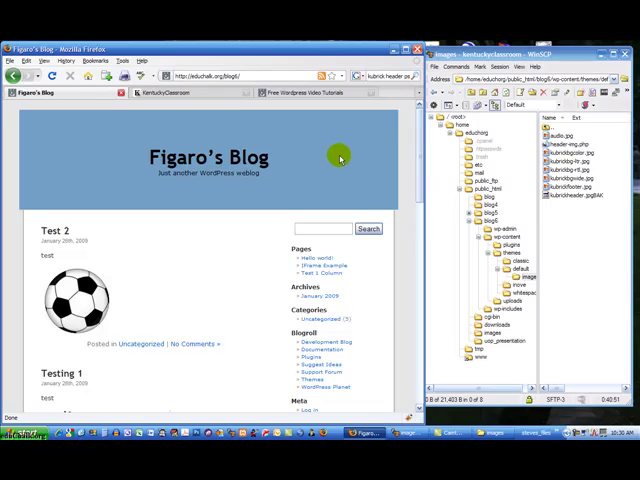
mouse_move(150, 197)
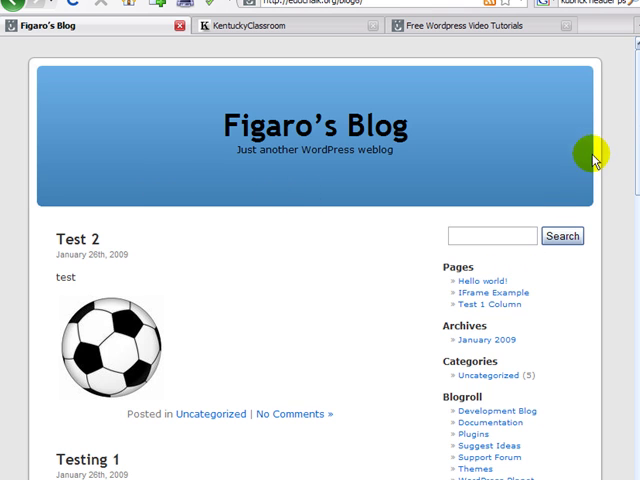
mouse_move(613, 167)
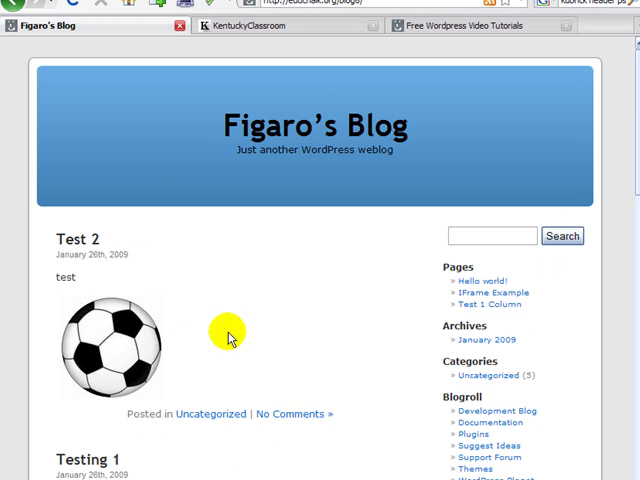
mouse_move(294, 218)
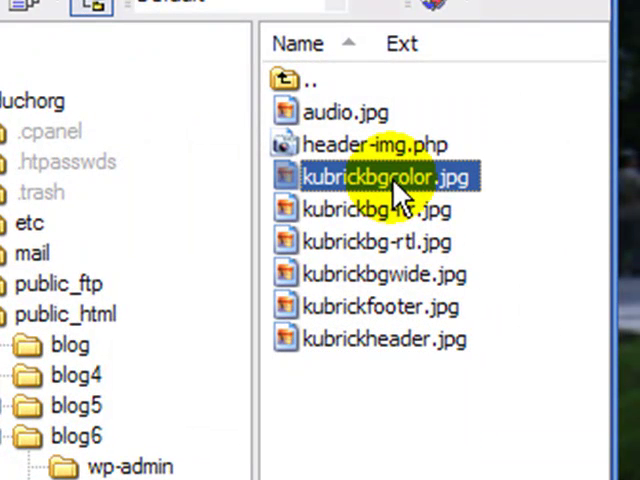
left_click(380, 274)
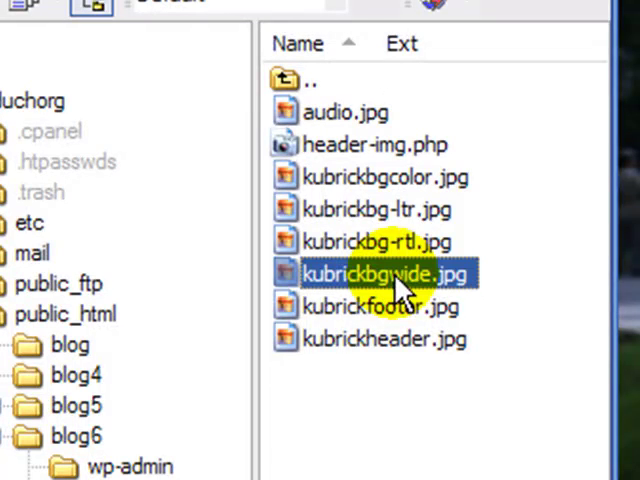
left_click(384, 339)
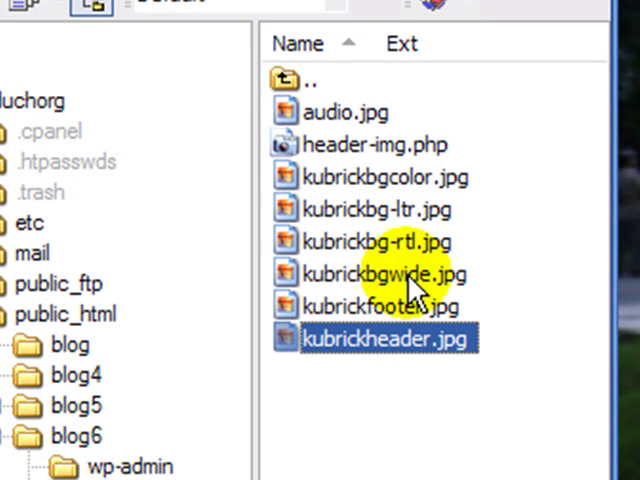